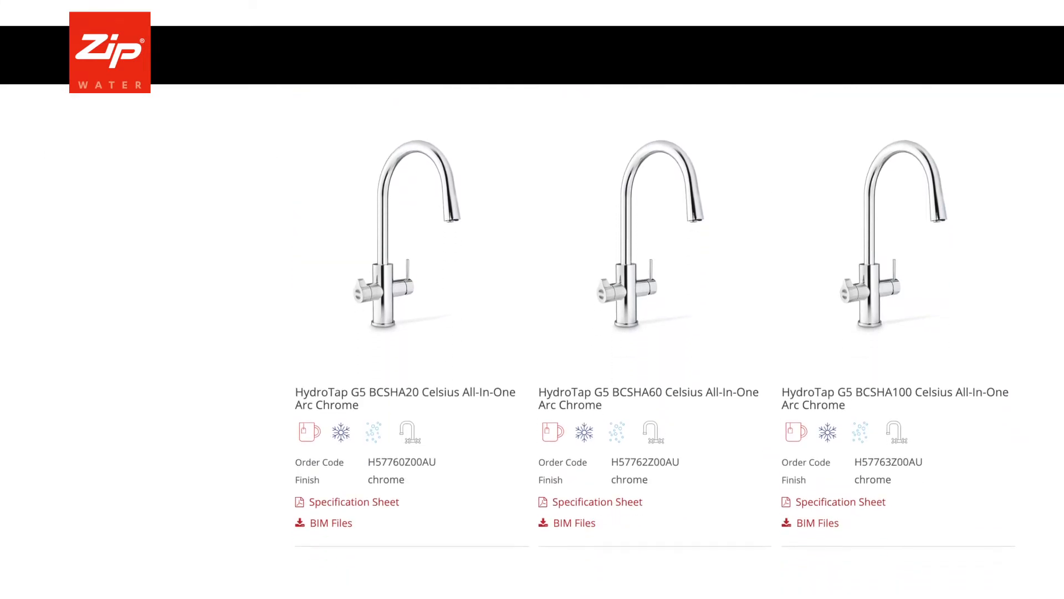
Step: View the downloads page for a HydroTap G5 BCSHA Arc Chrome tap via its BIM Files link
left_click(404, 398)
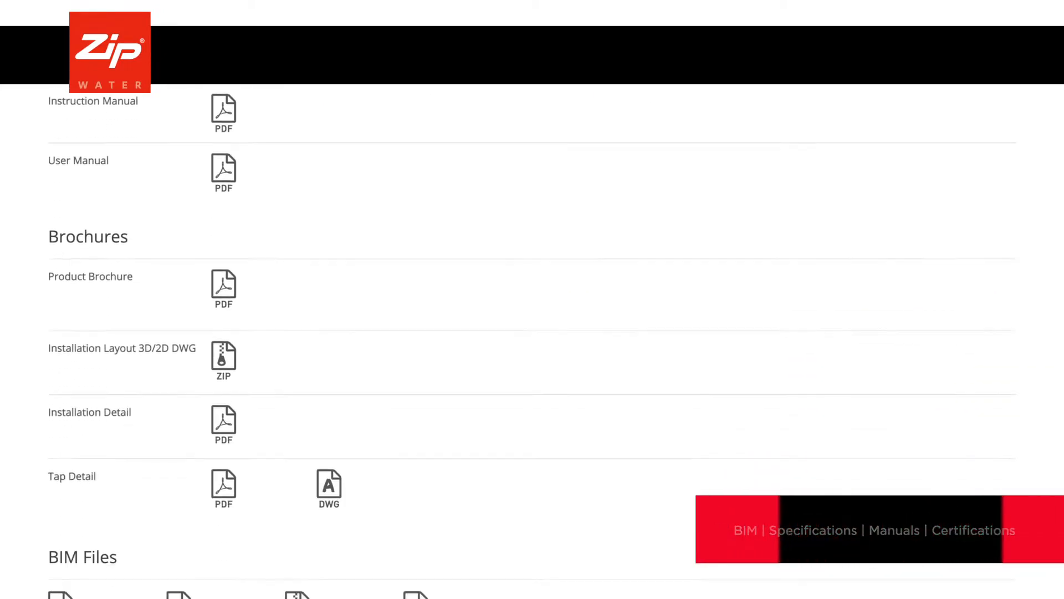
Step: Search order code H5L783 and view the HydroTap G5 BCS Arc Plus Chrome specifications
type("H5L783Z00AU")
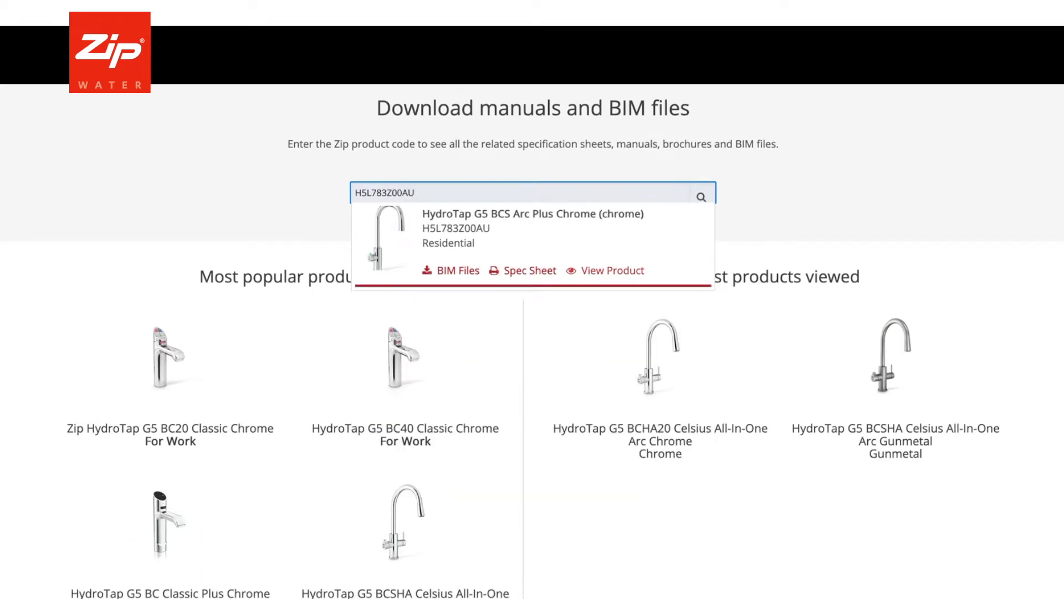
left_click(612, 270)
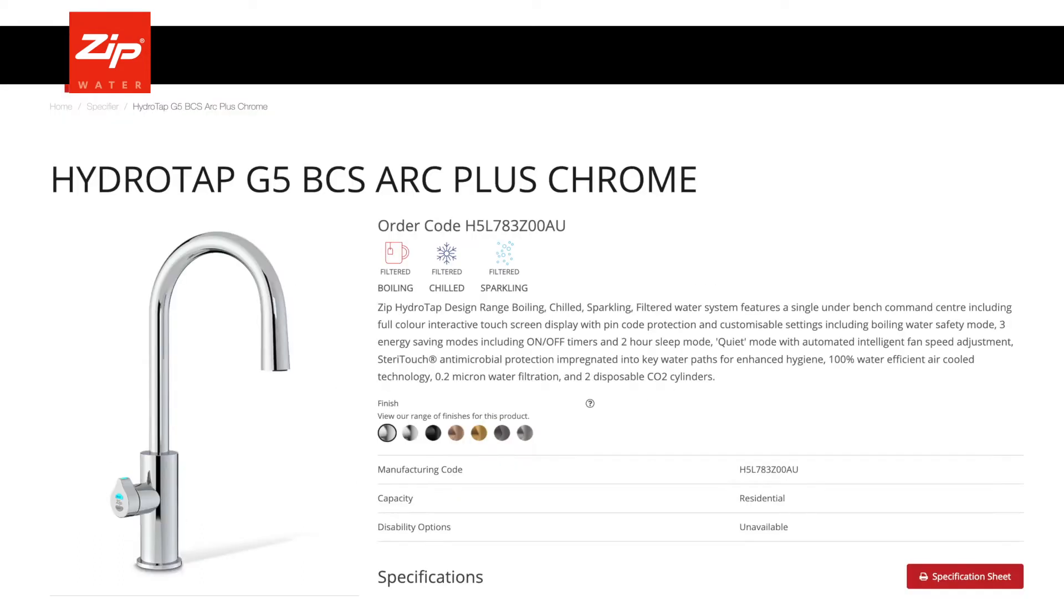
scroll("down", 3)
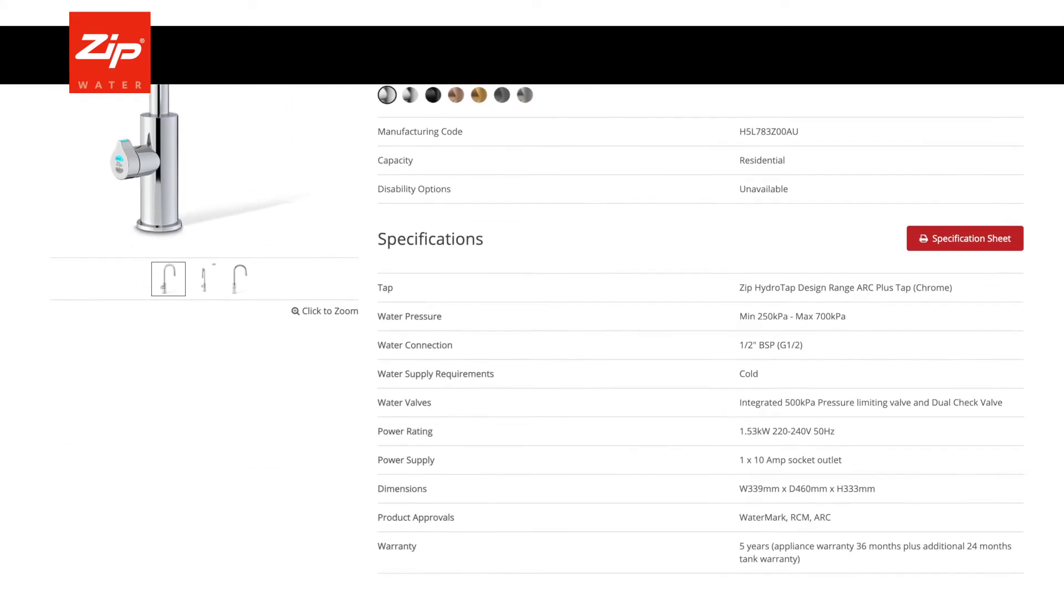
scroll("down", 3)
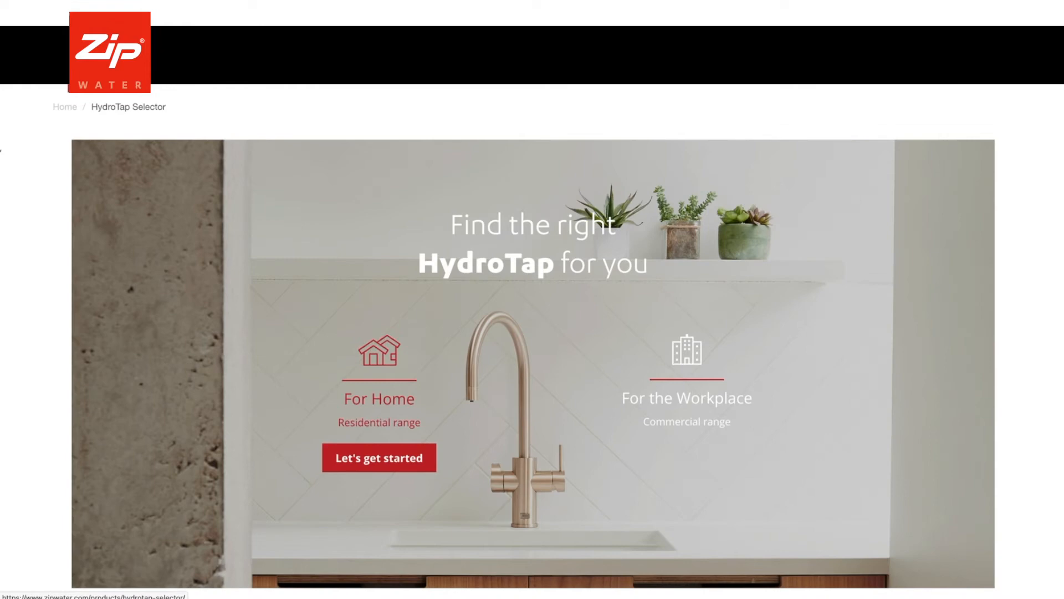
Step: Start the For Home HydroTap selector and reach the Contact the Specification Team form
left_click(377, 457)
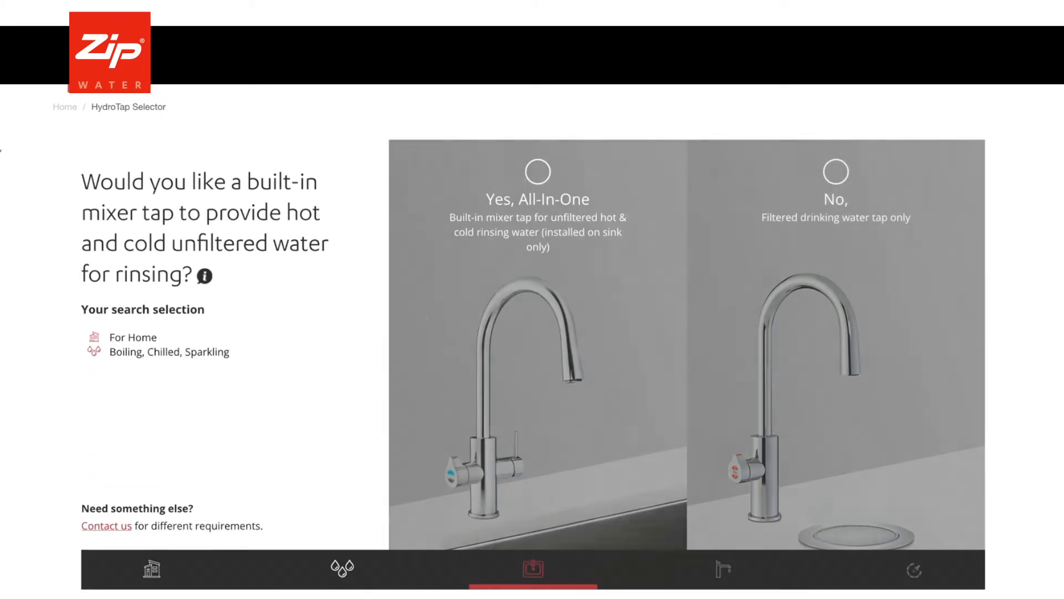
left_click(106, 525)
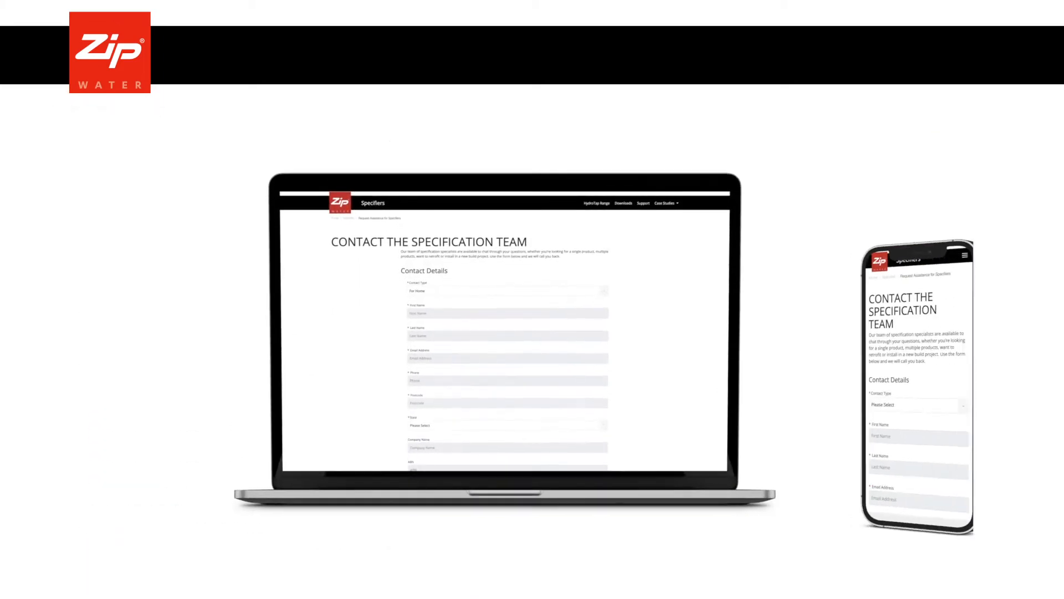